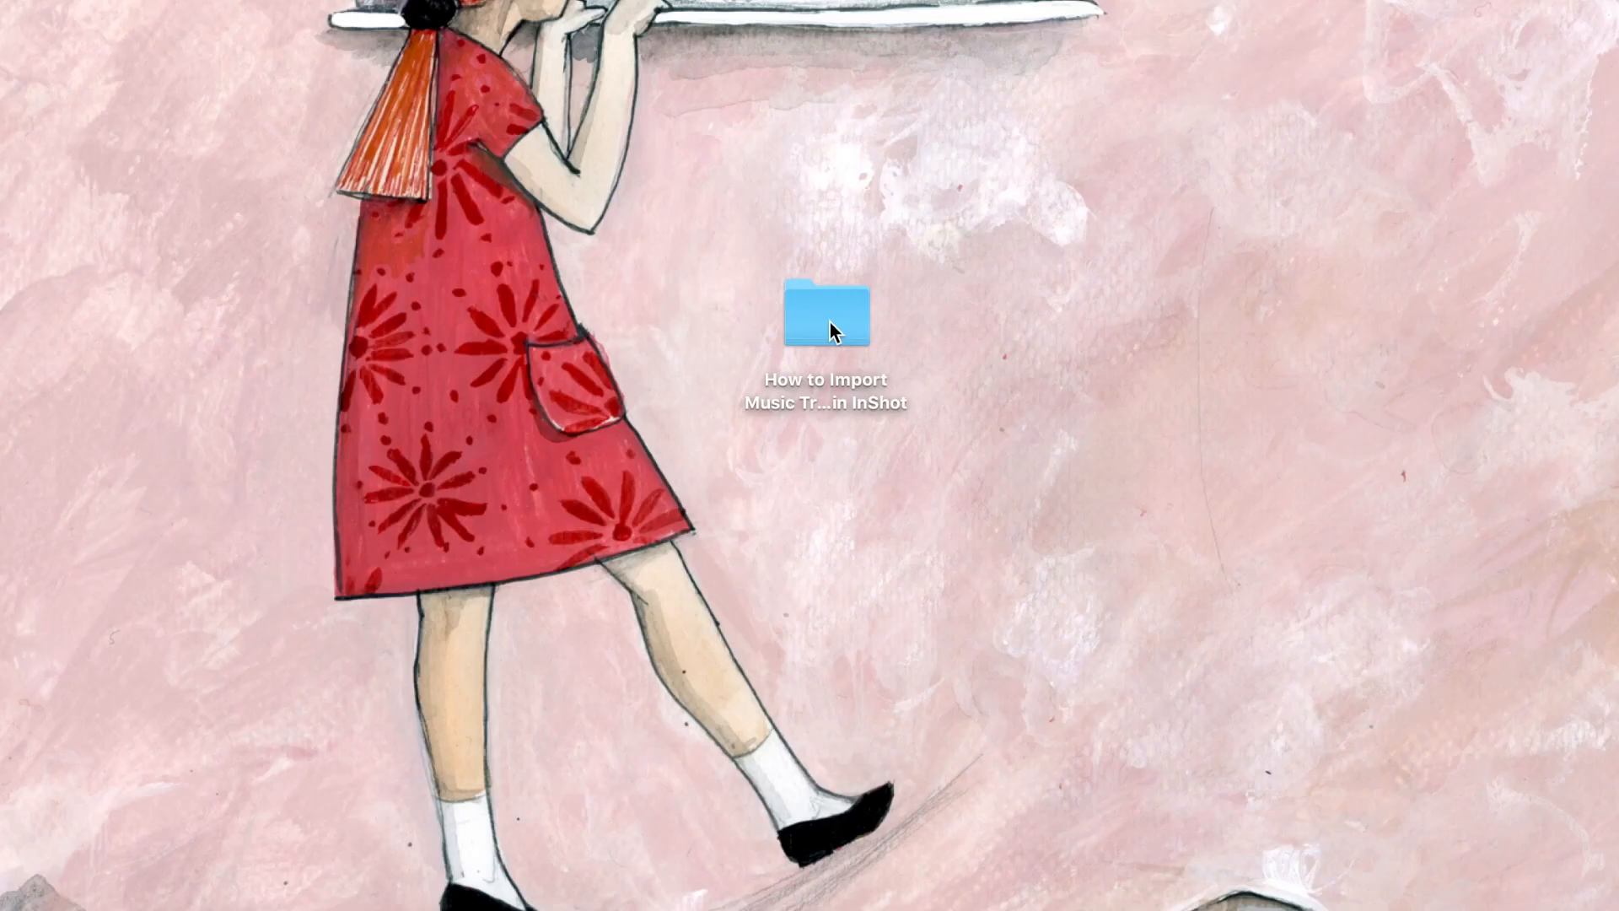
# AirDrop Ex_Boxer.mp3 from the Finder folder to the iPhone and receive it in InShot
pyautogui.doubleClick(825, 314)
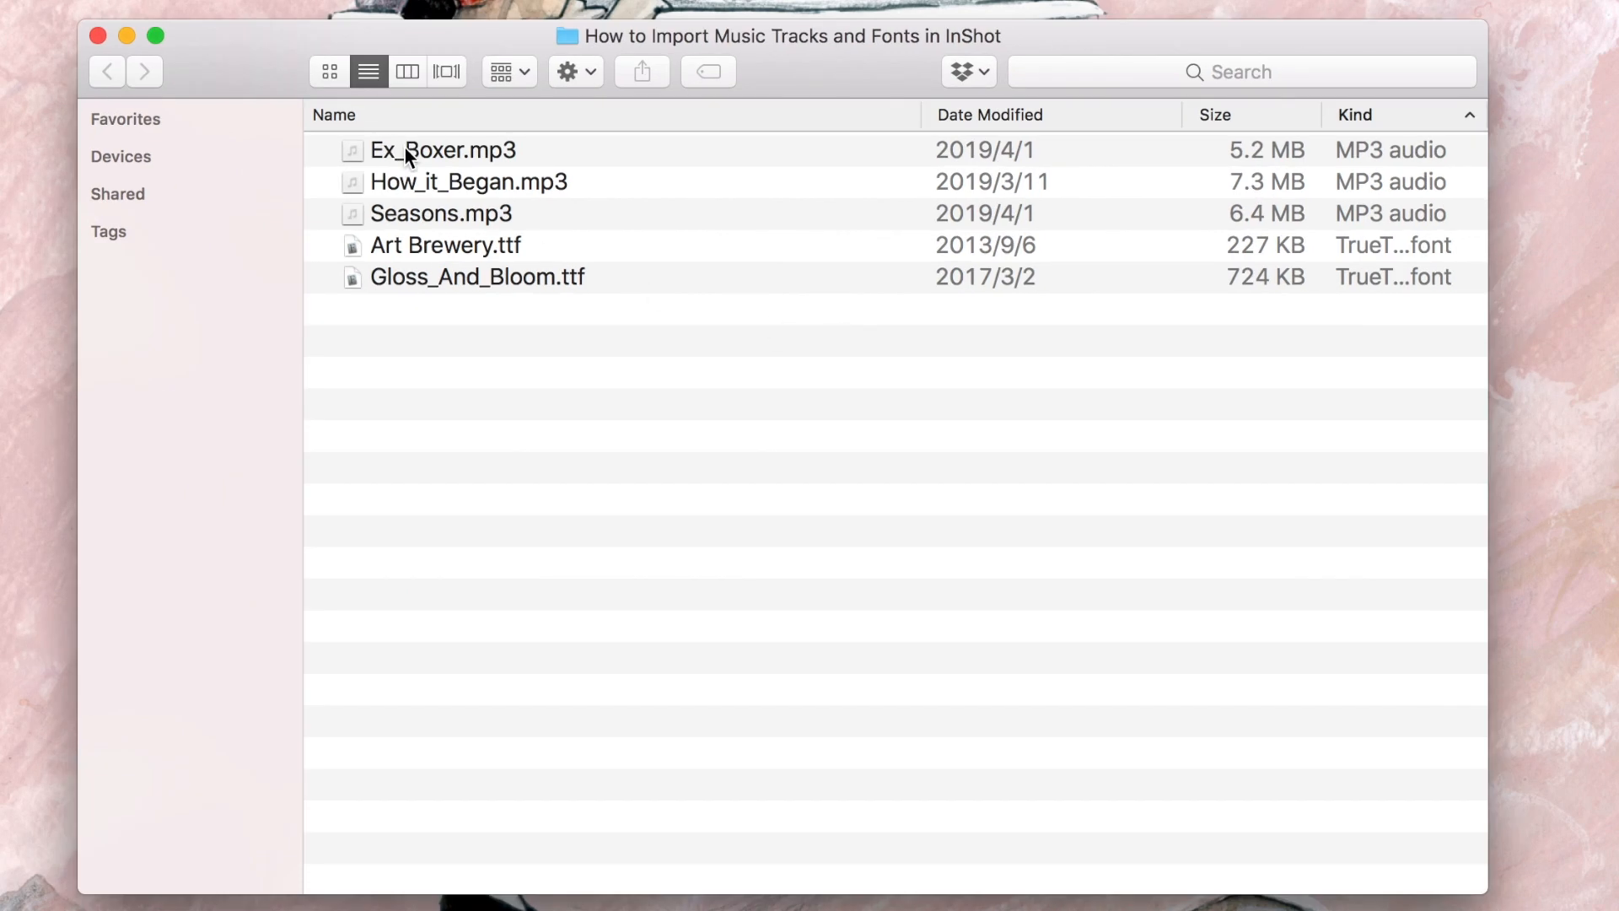
pyautogui.rightClick(442, 150)
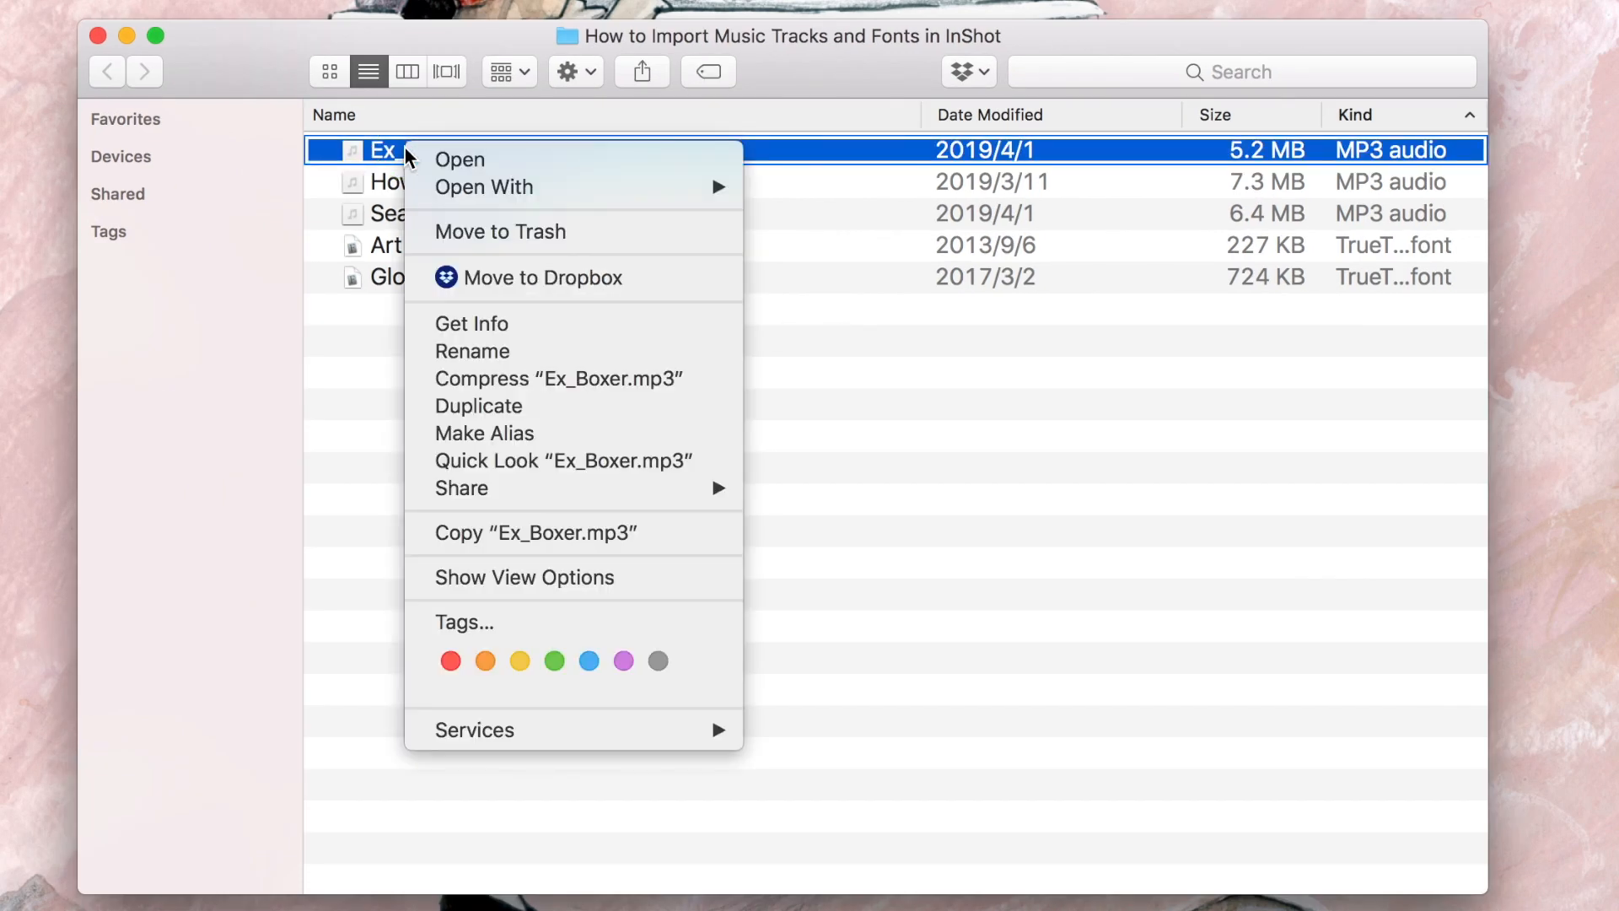
pyautogui.moveTo(462, 489)
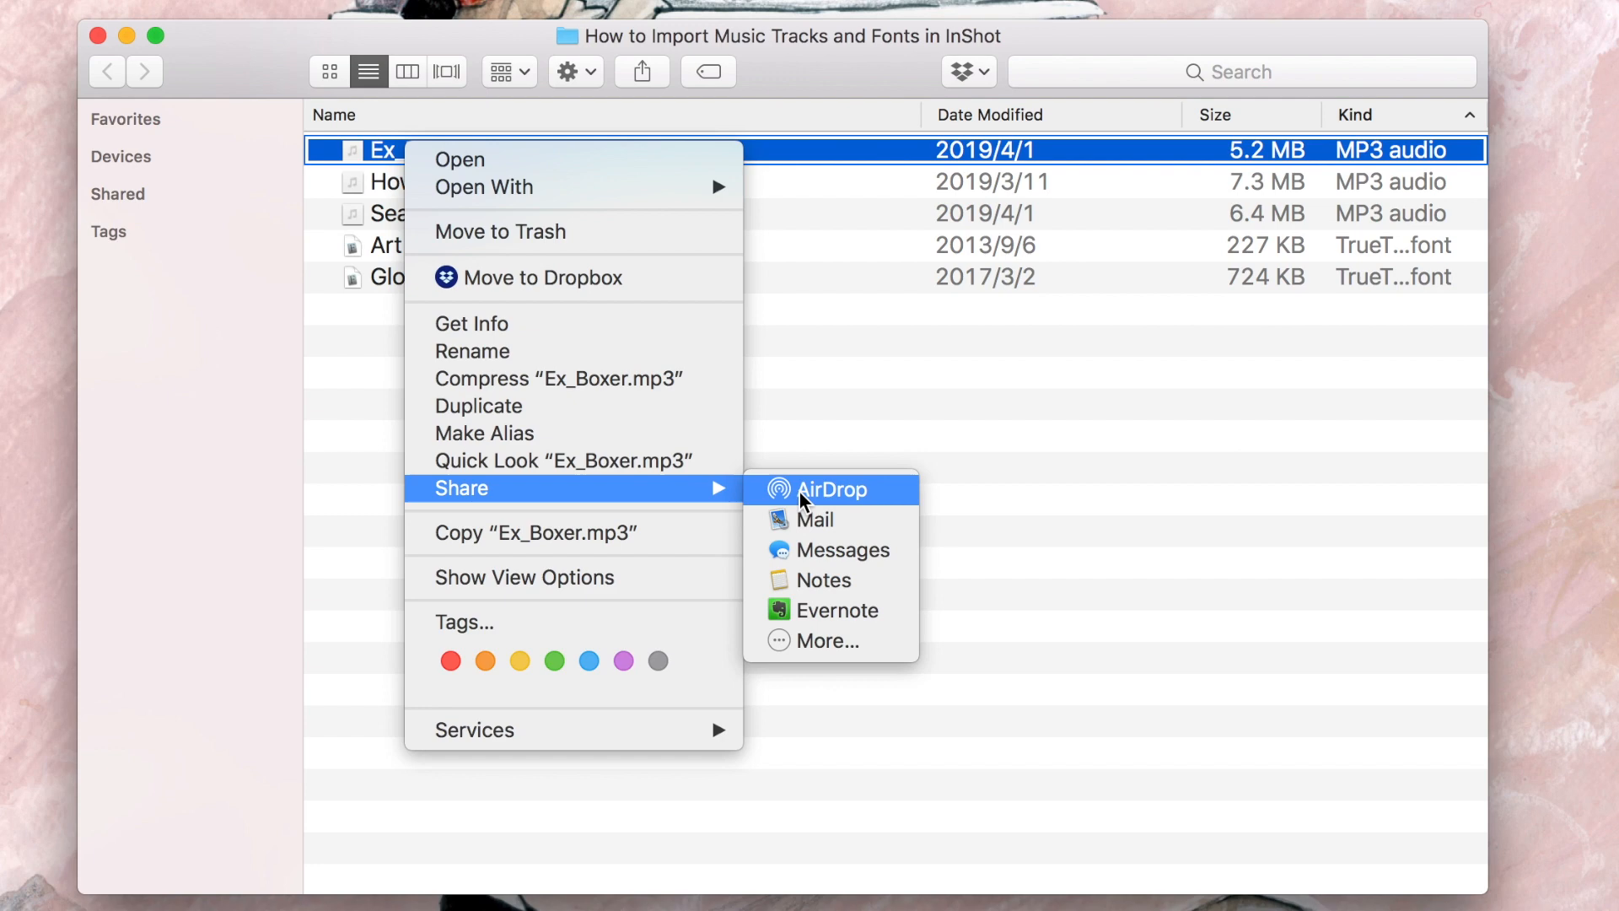
pyautogui.click(830, 490)
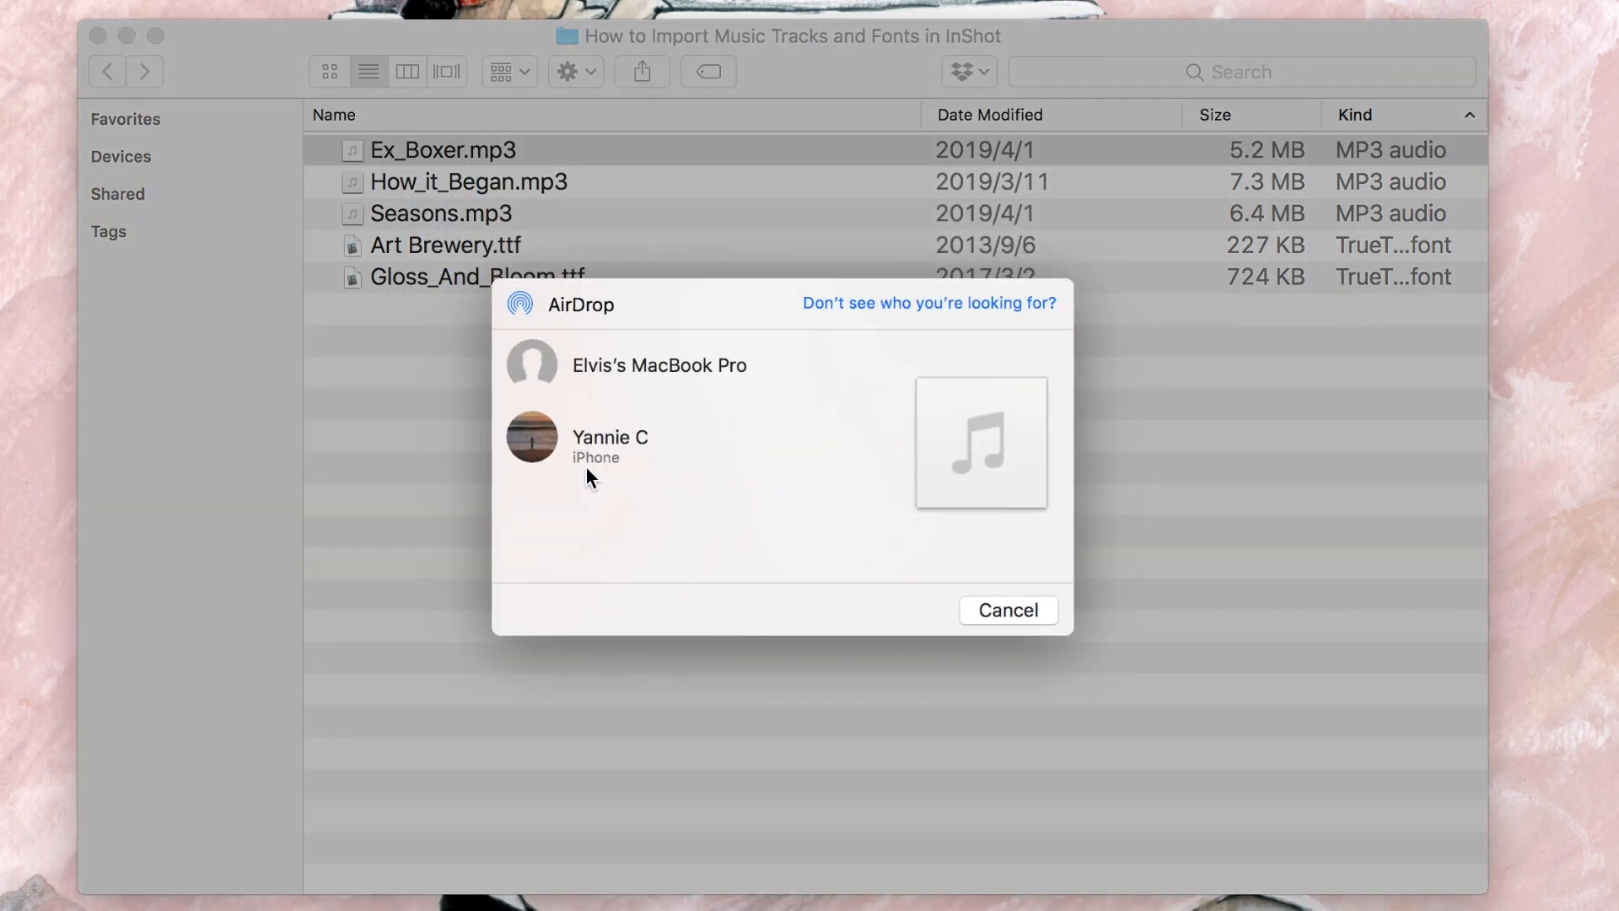
pyautogui.click(609, 444)
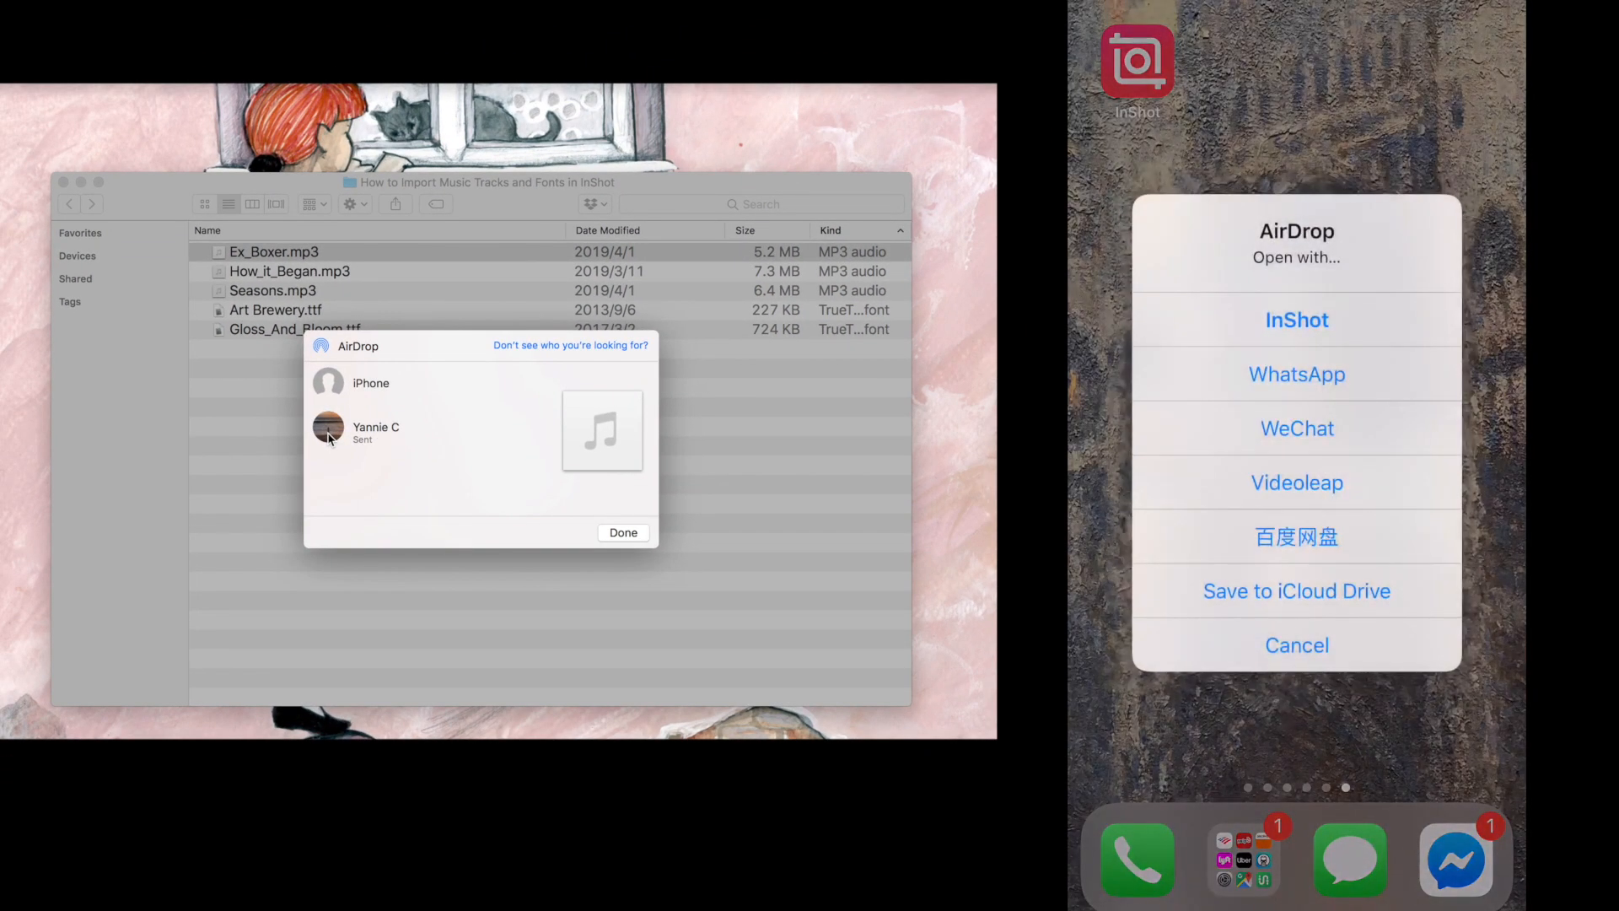
pyautogui.click(1295, 318)
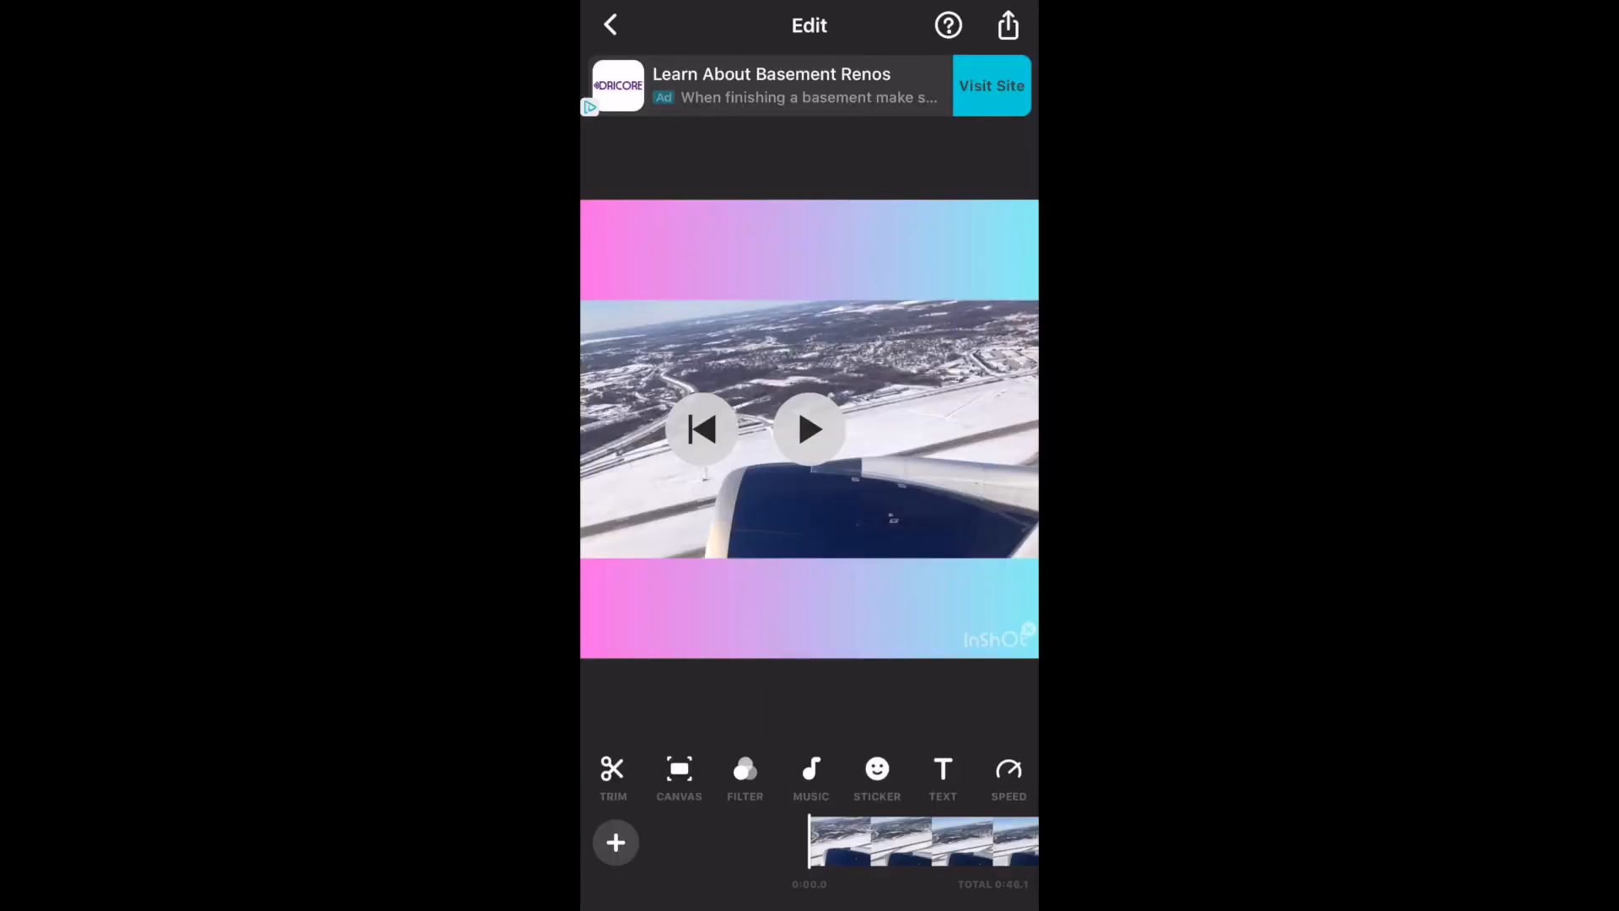
# Add the received How_it_Began track under the airplane video, trim its start, and confirm
pyautogui.click(811, 776)
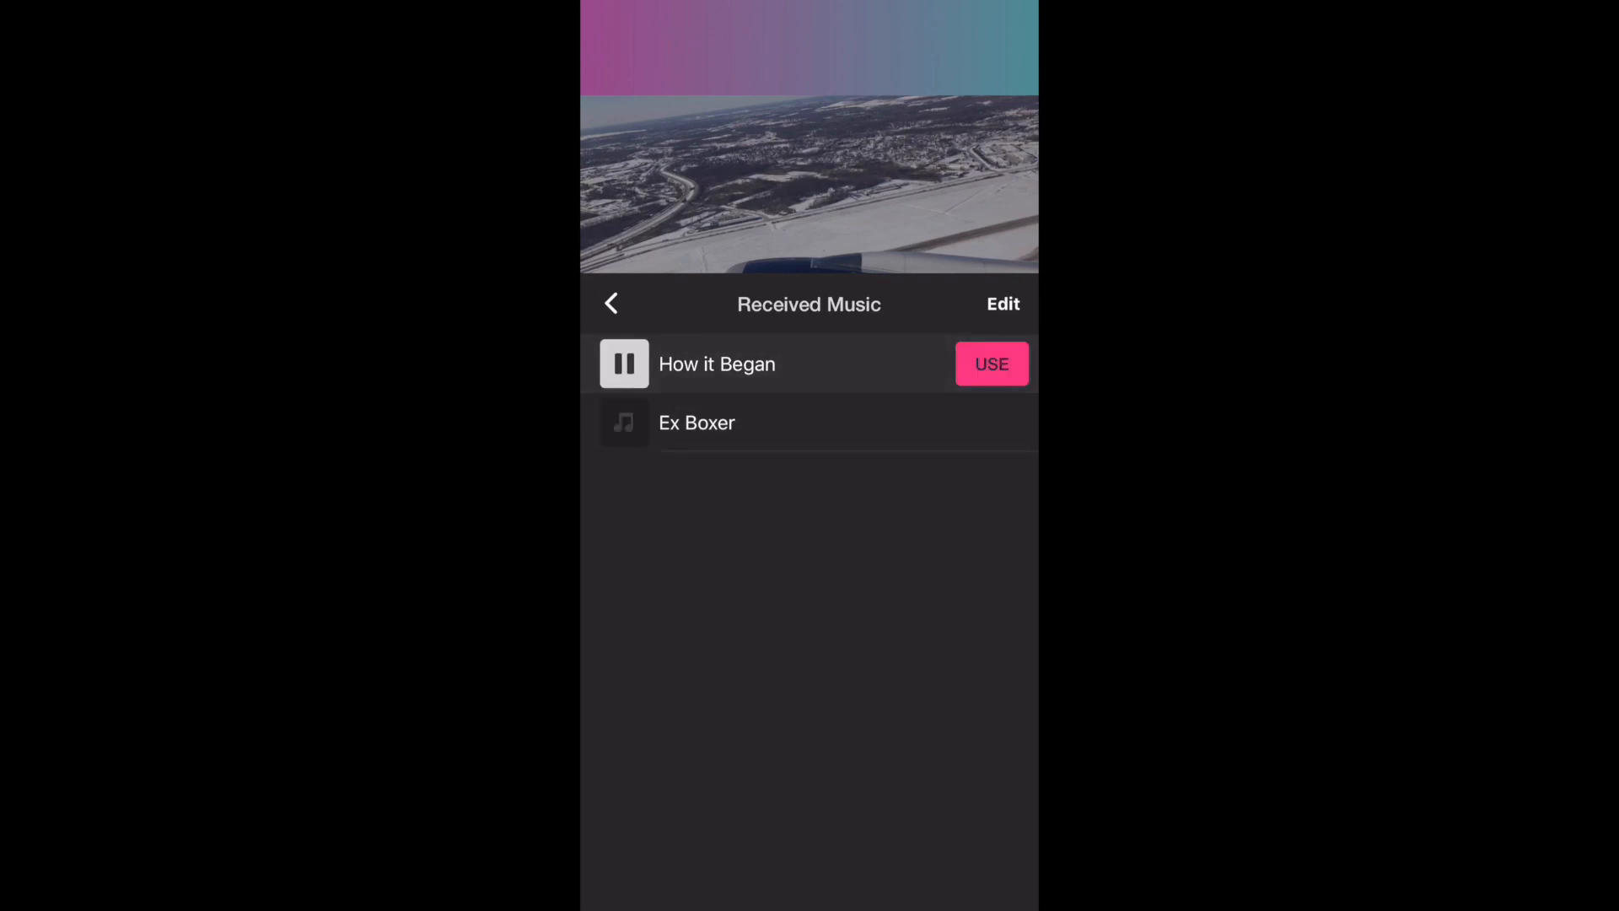
pyautogui.click(991, 364)
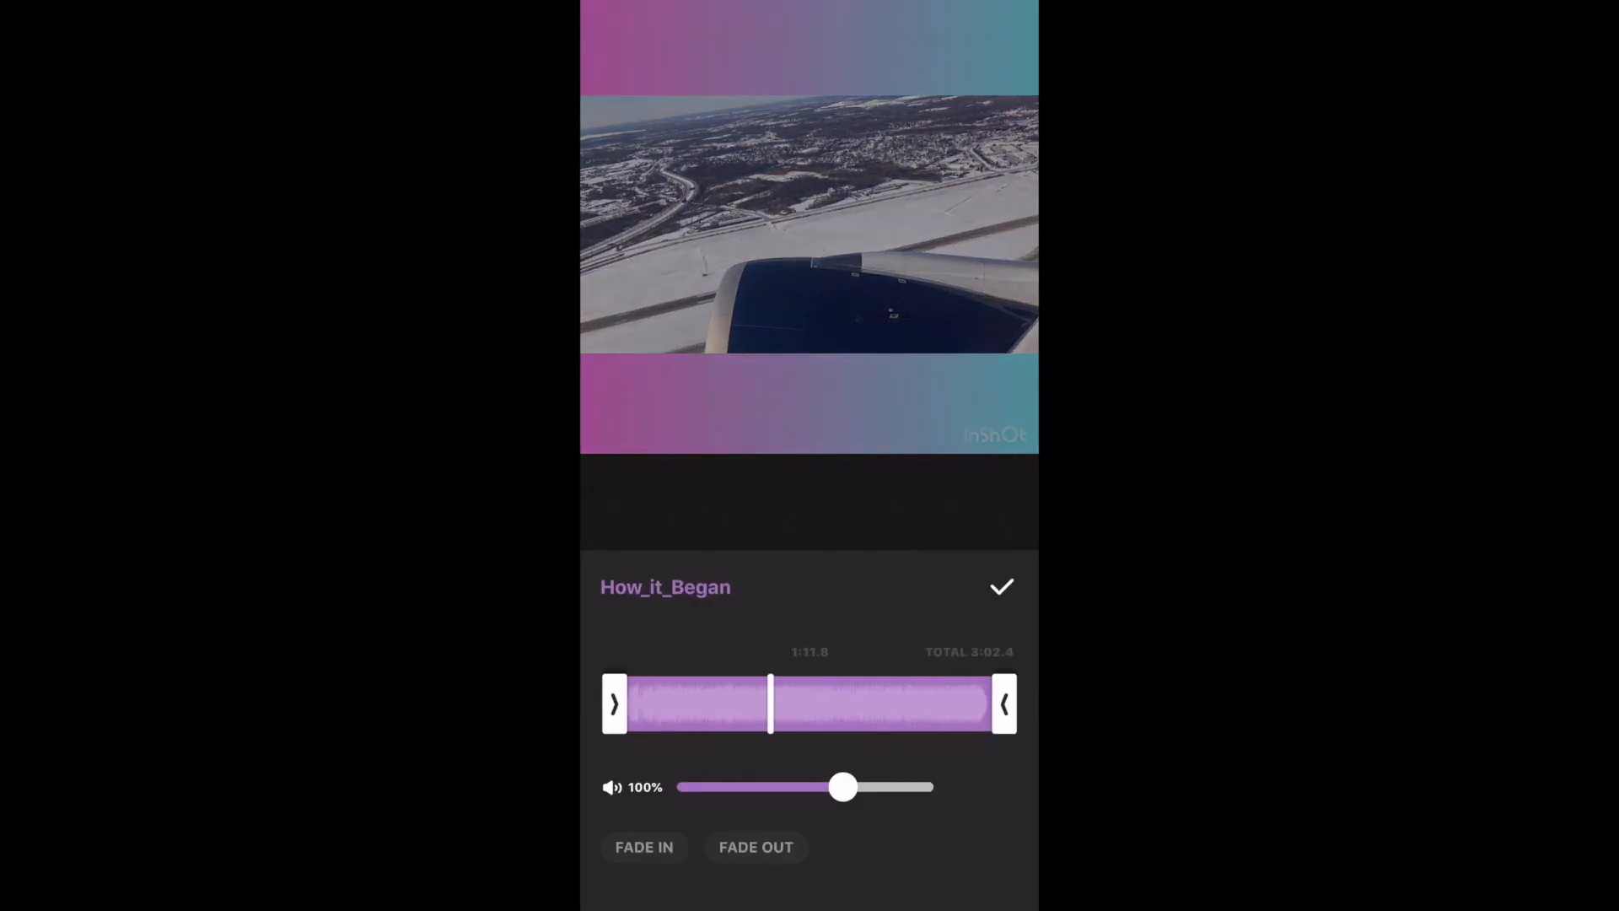
pyautogui.moveTo(1002, 703); pyautogui.dragTo(856, 704)
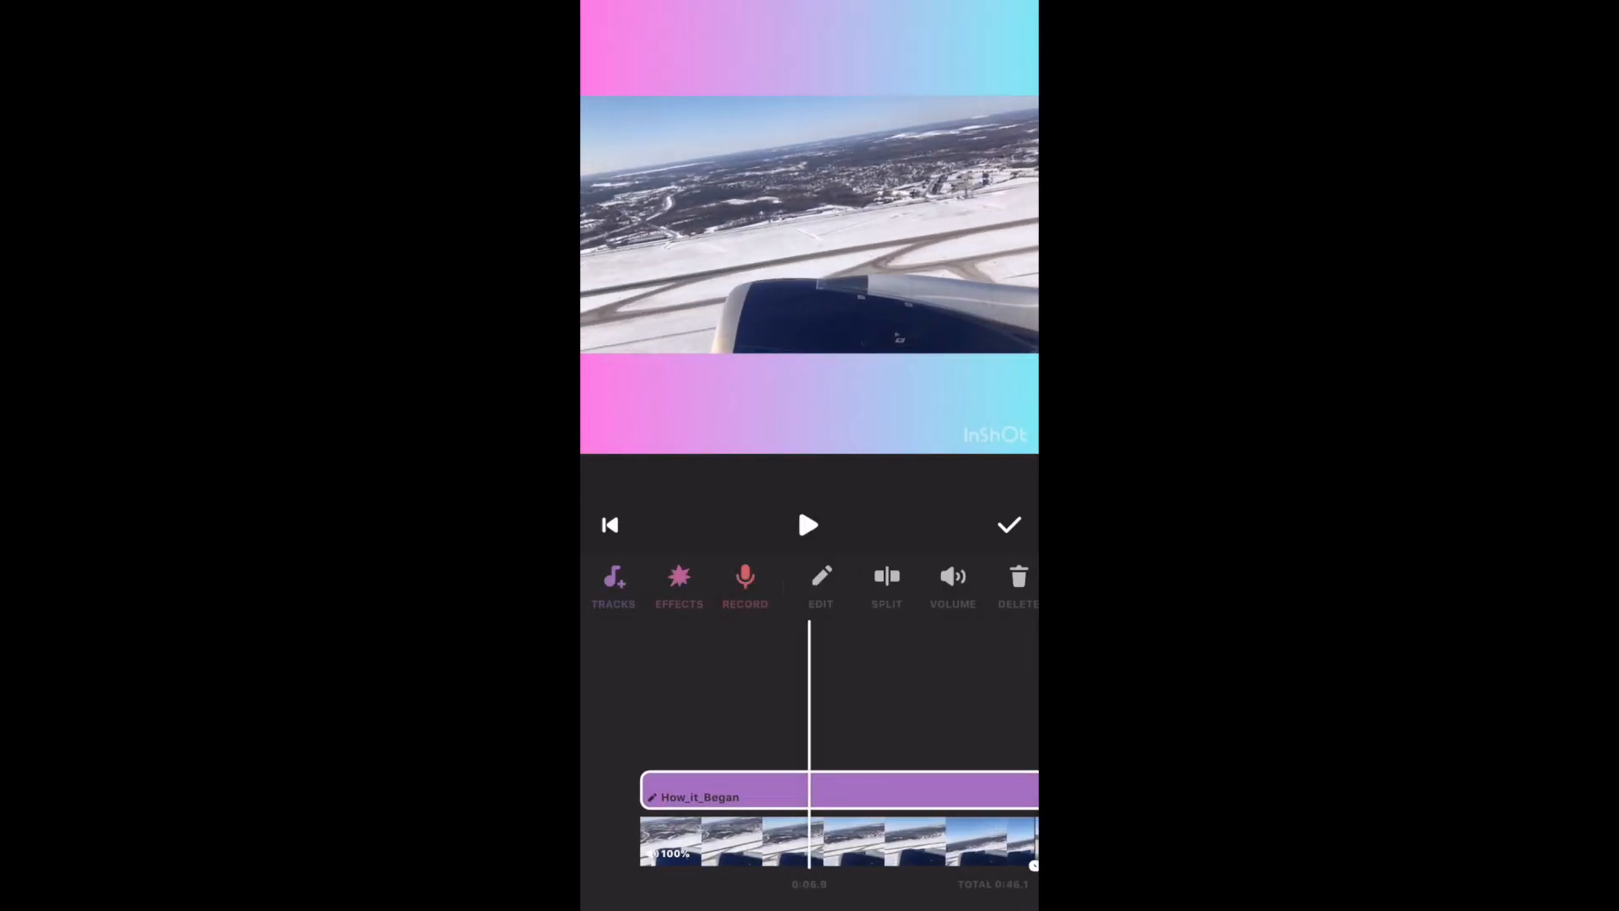
pyautogui.click(886, 577)
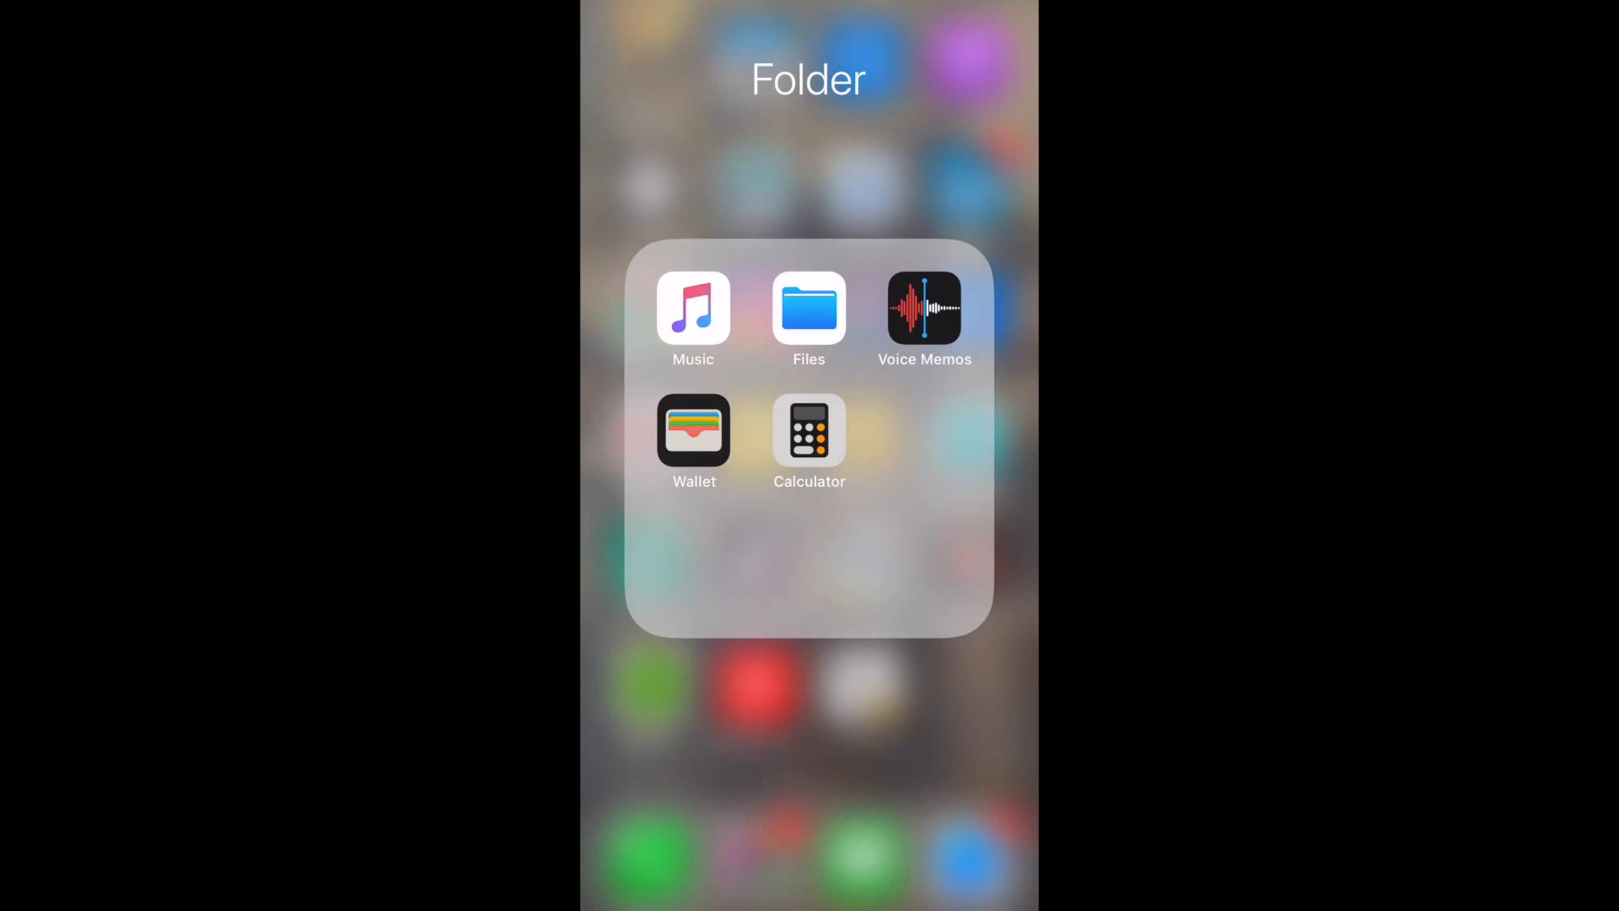
# Search Files for 'Img', preview an IMG_3325 audio recording, then close it
pyautogui.click(807, 310)
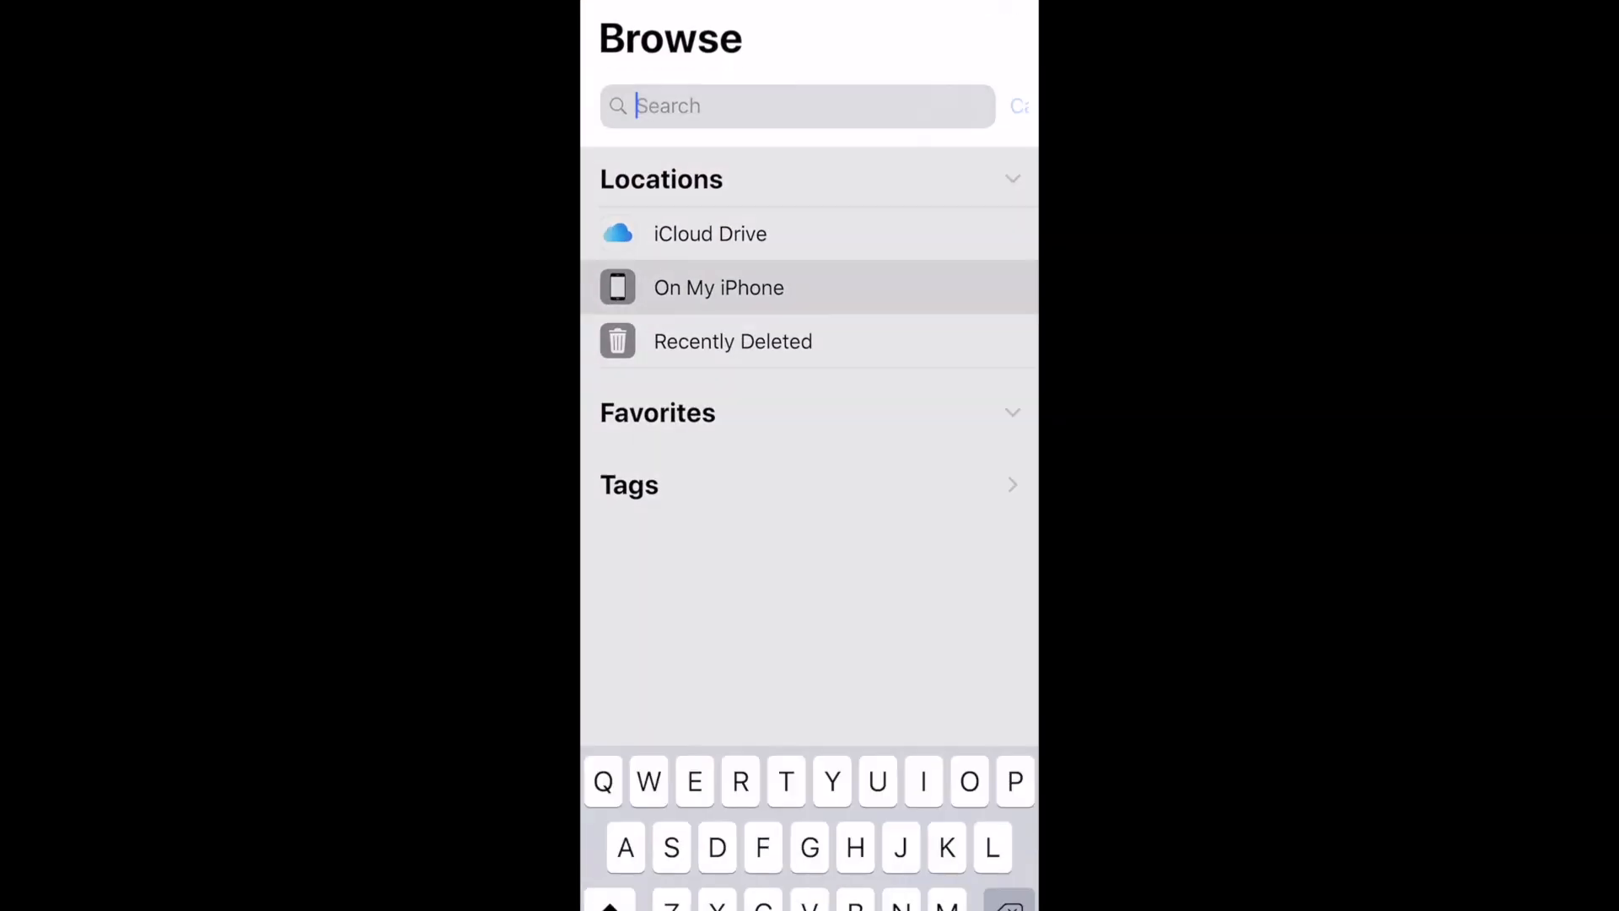
pyautogui.write('Img')
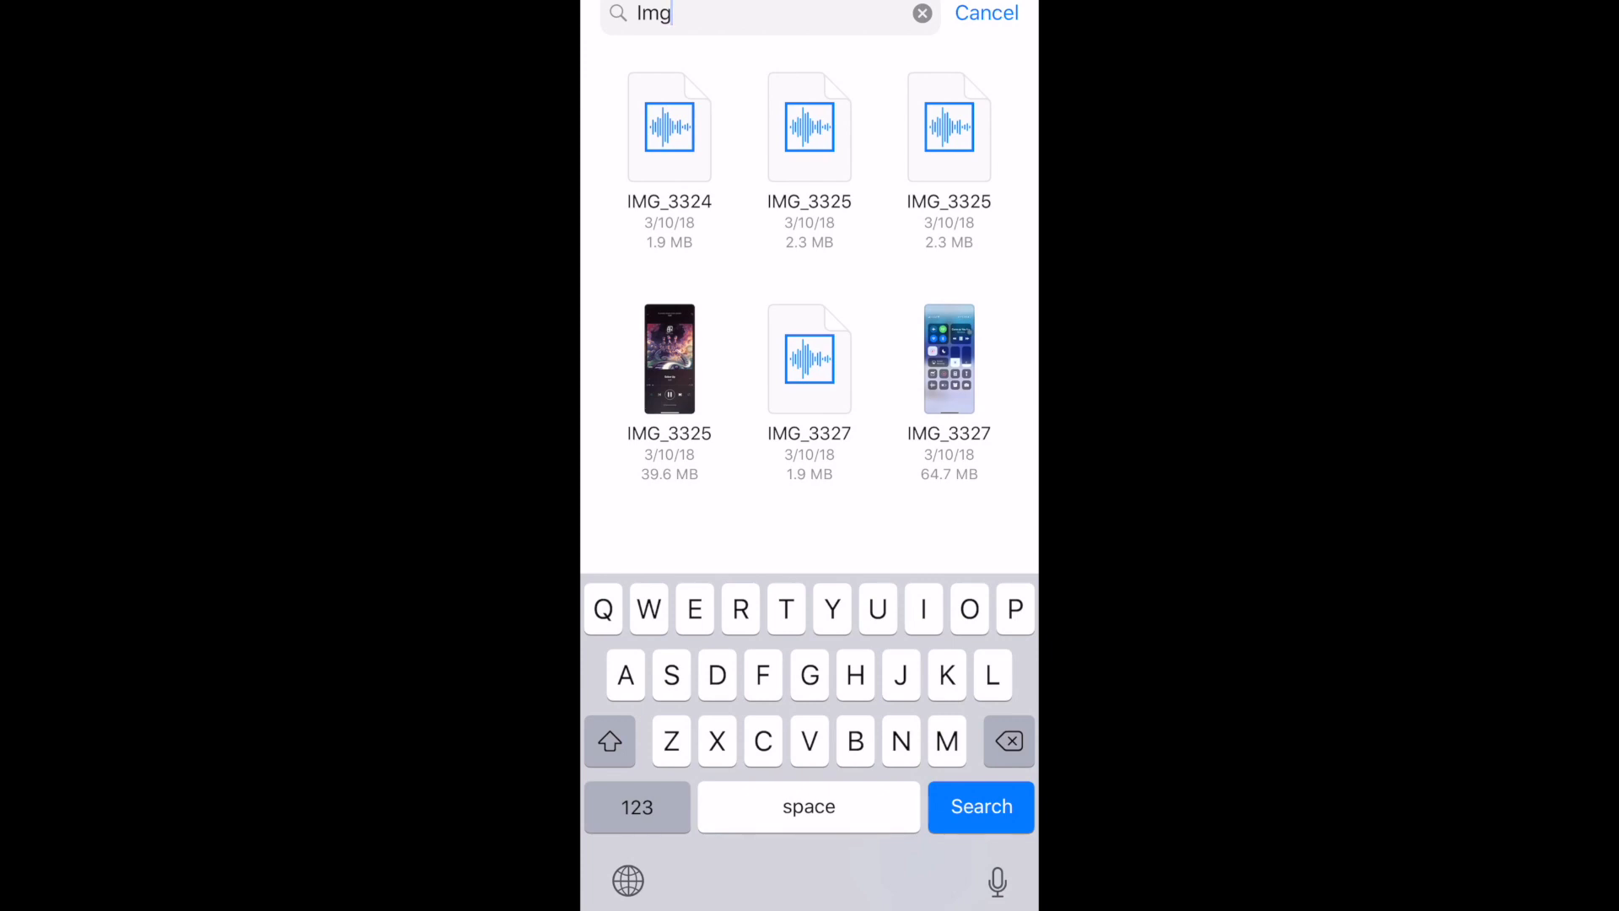
pyautogui.click(810, 126)
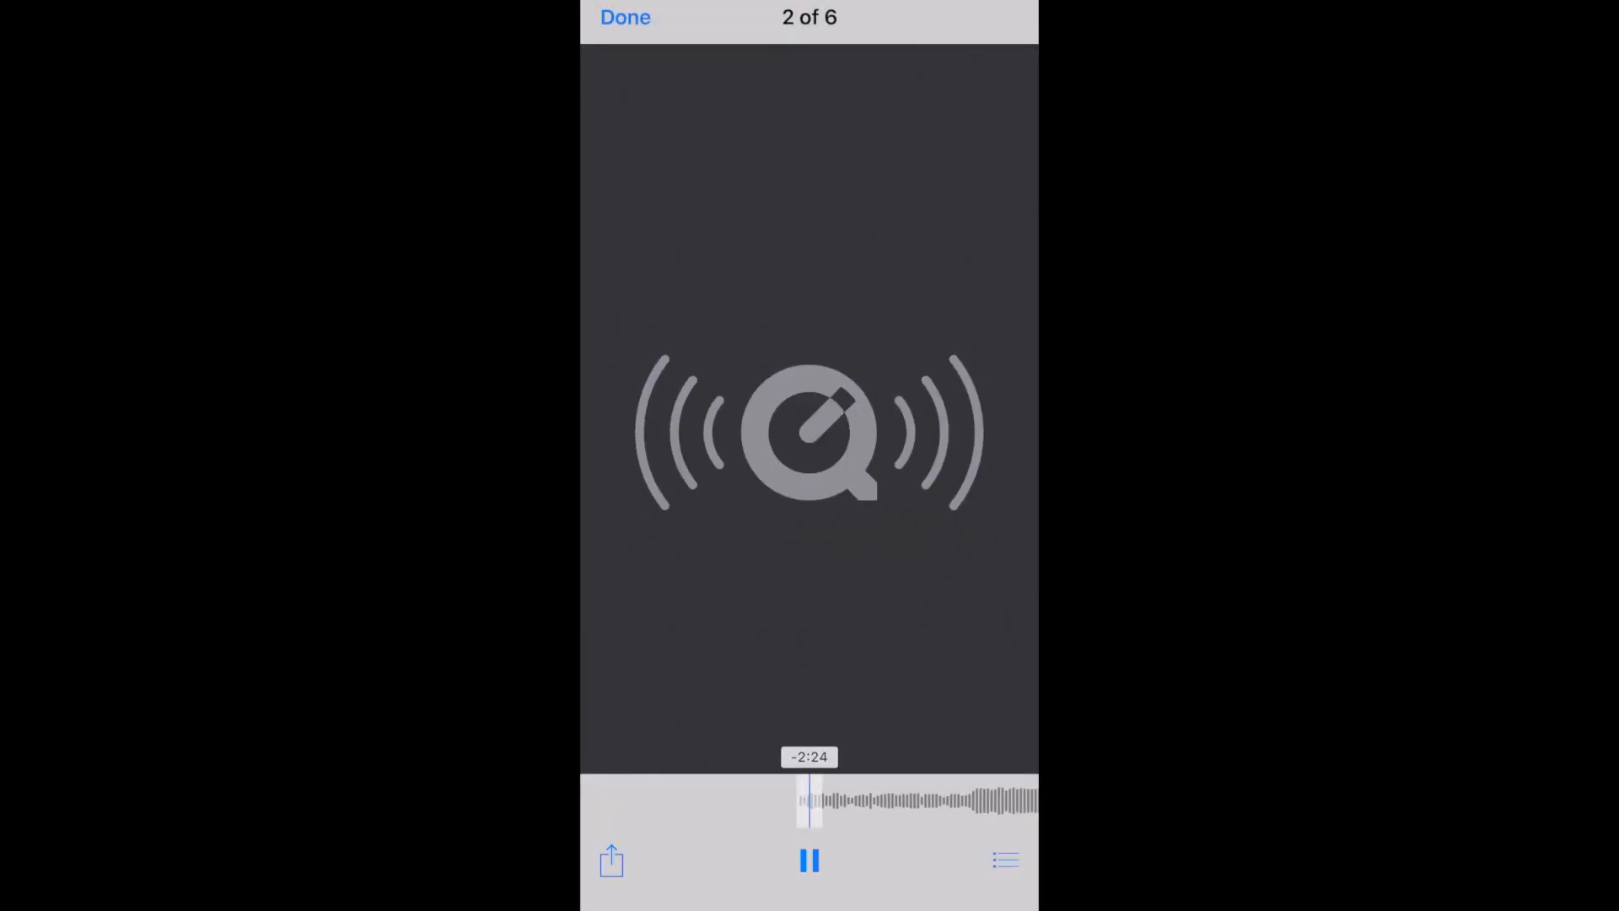
pyautogui.click(808, 860)
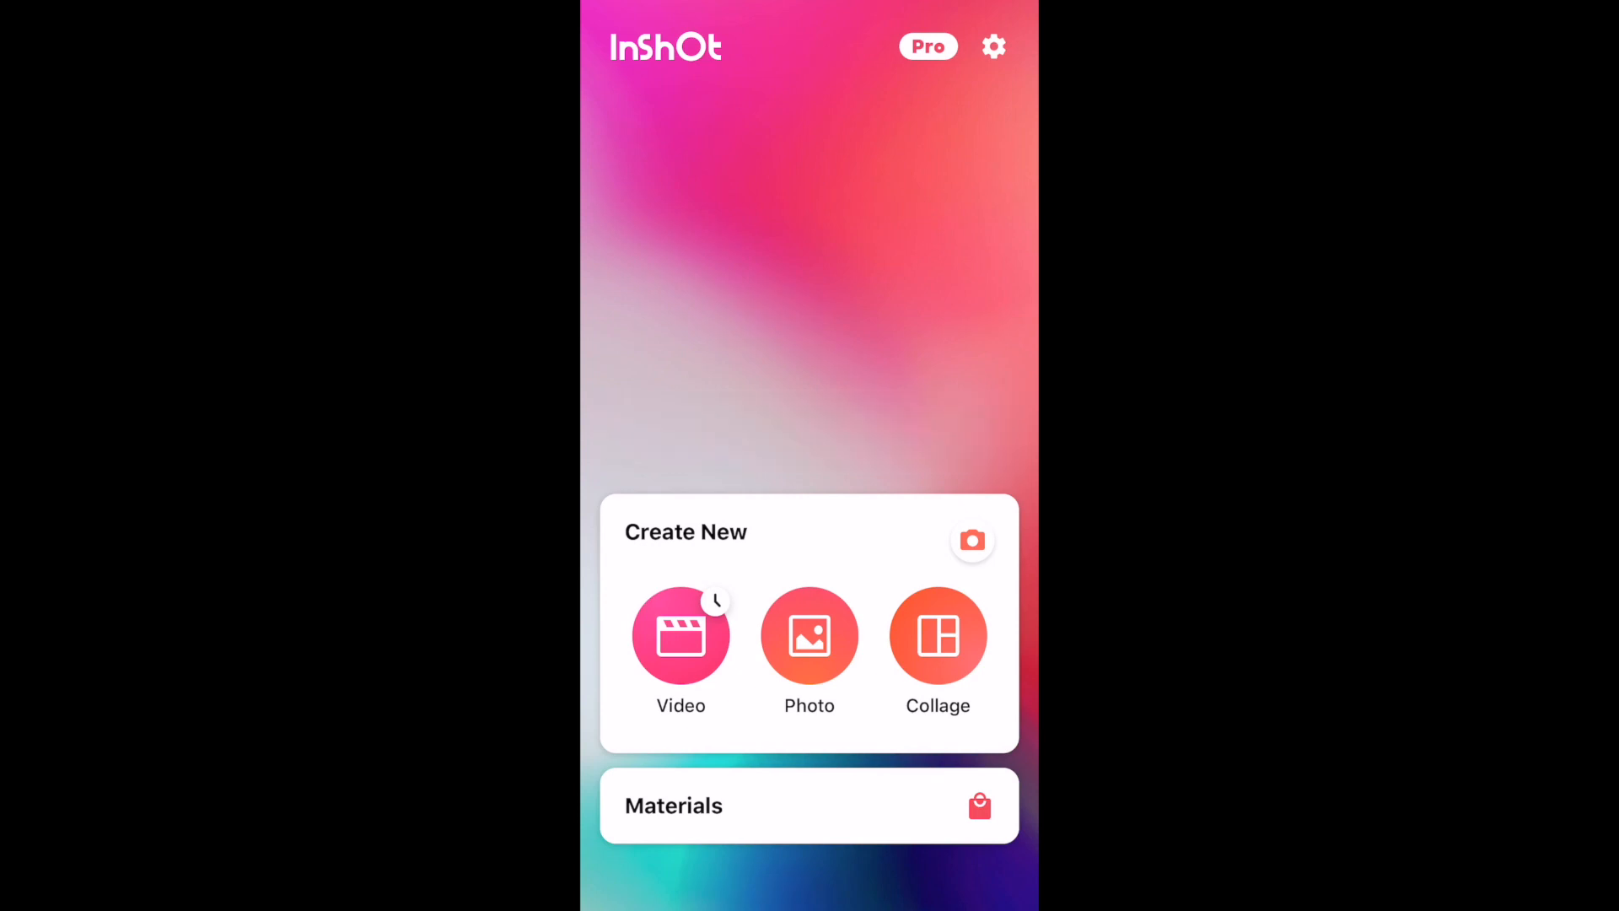
# Bring up the Finder actions menu for Gloss_And_Bloom.ttf
pyautogui.rightClick(443, 276)
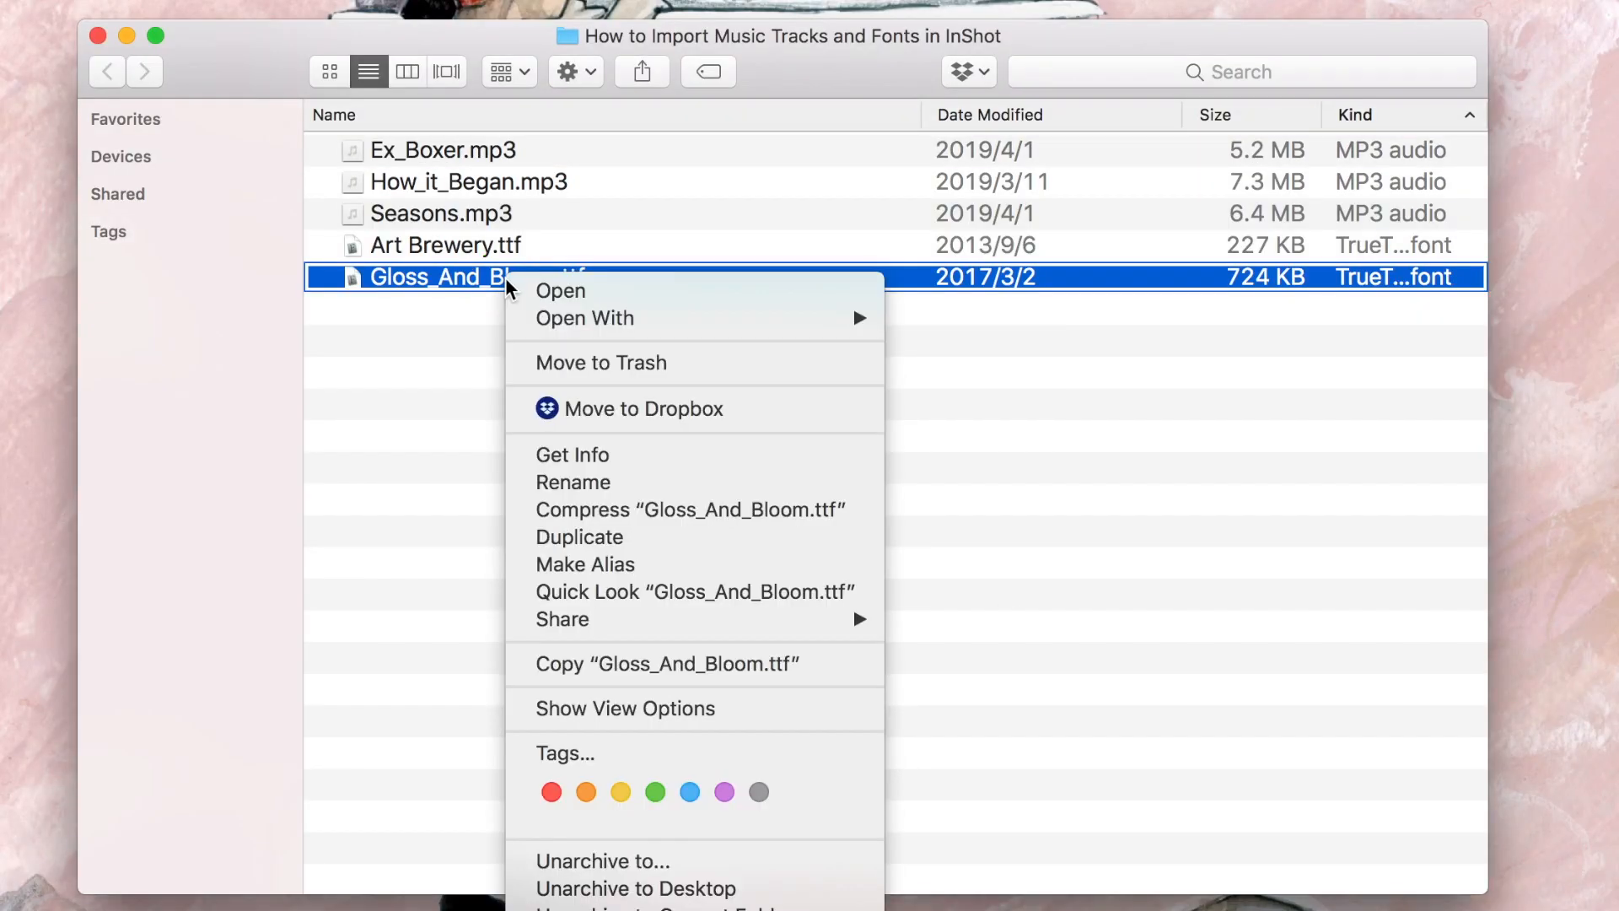
pyautogui.moveTo(560, 619)
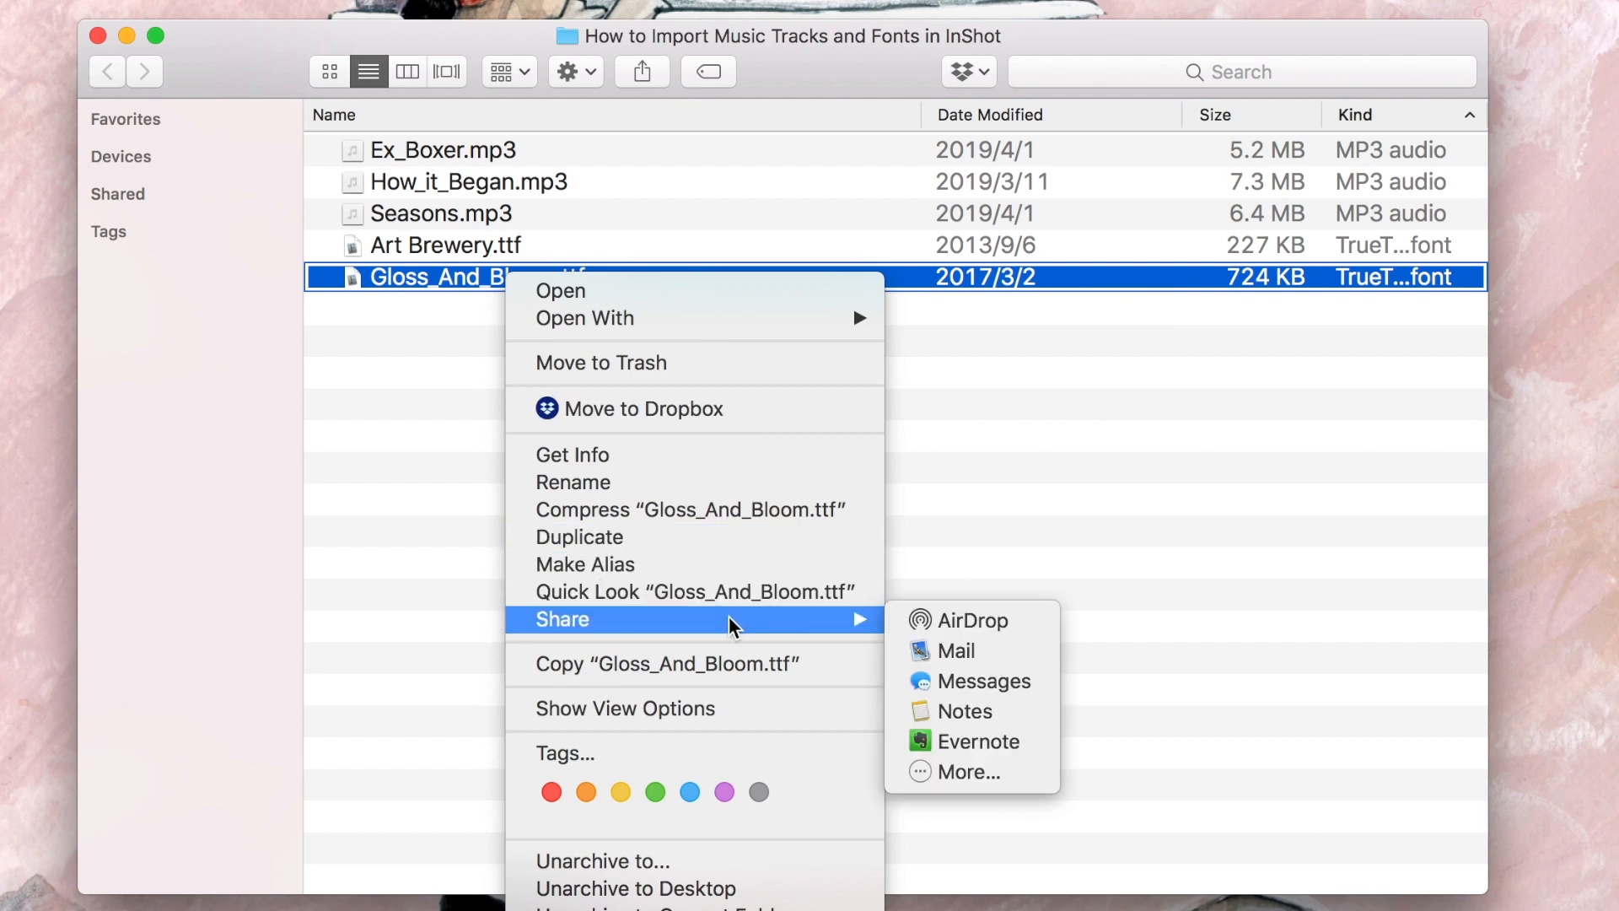
# AirDrop Gloss_And_Bloom.ttf from Finder to the iPhone for InShot to import
pyautogui.click(959, 619)
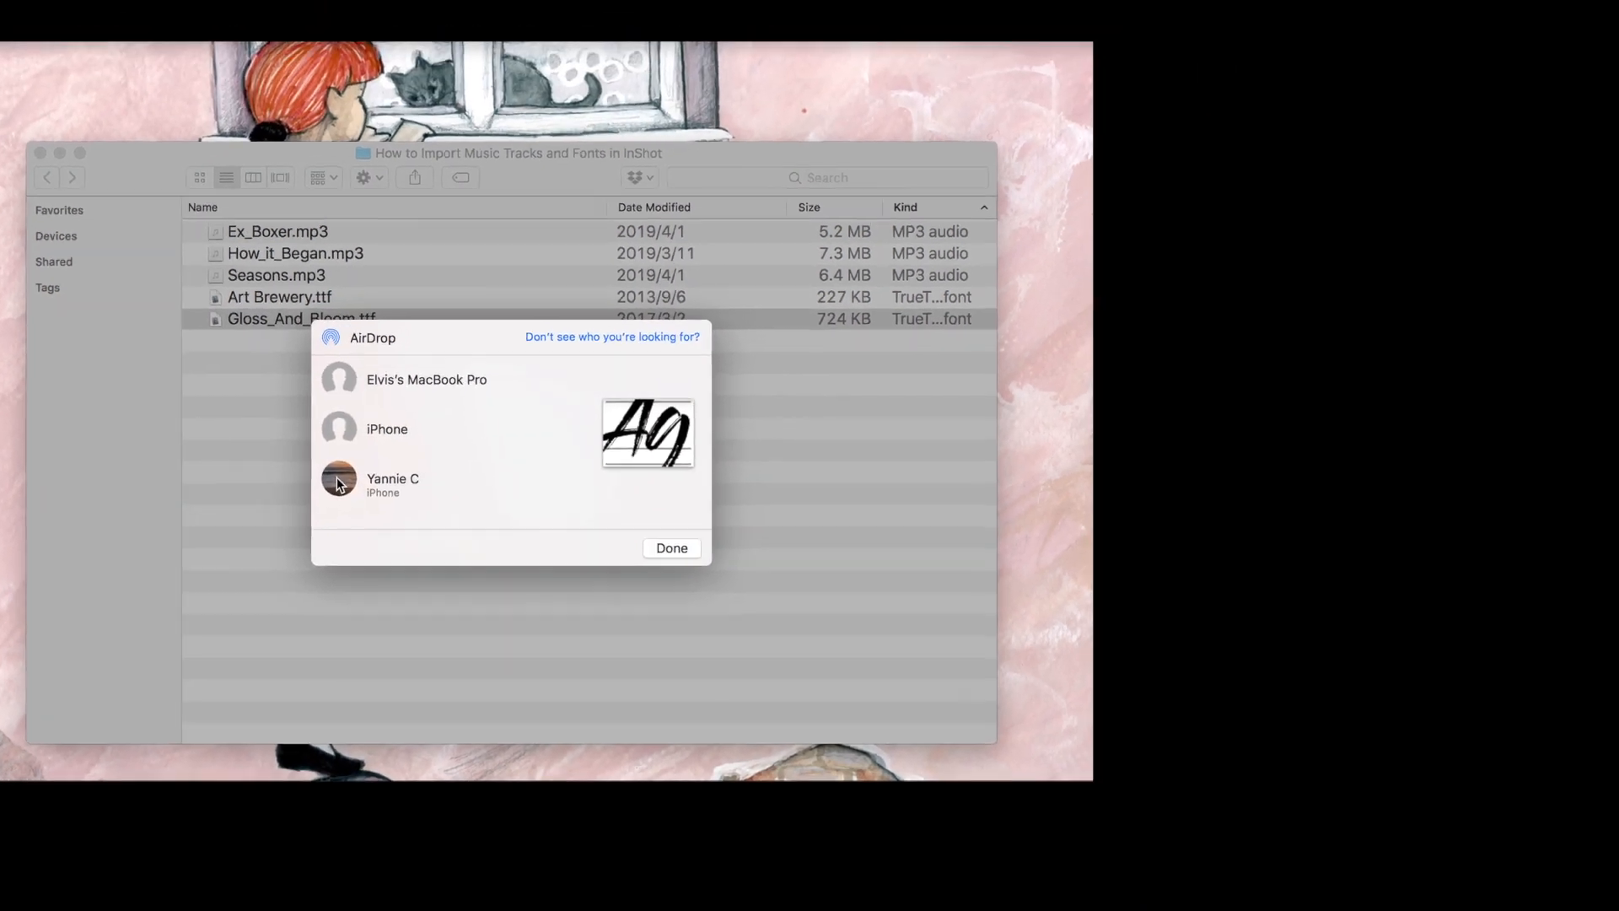
pyautogui.click(340, 484)
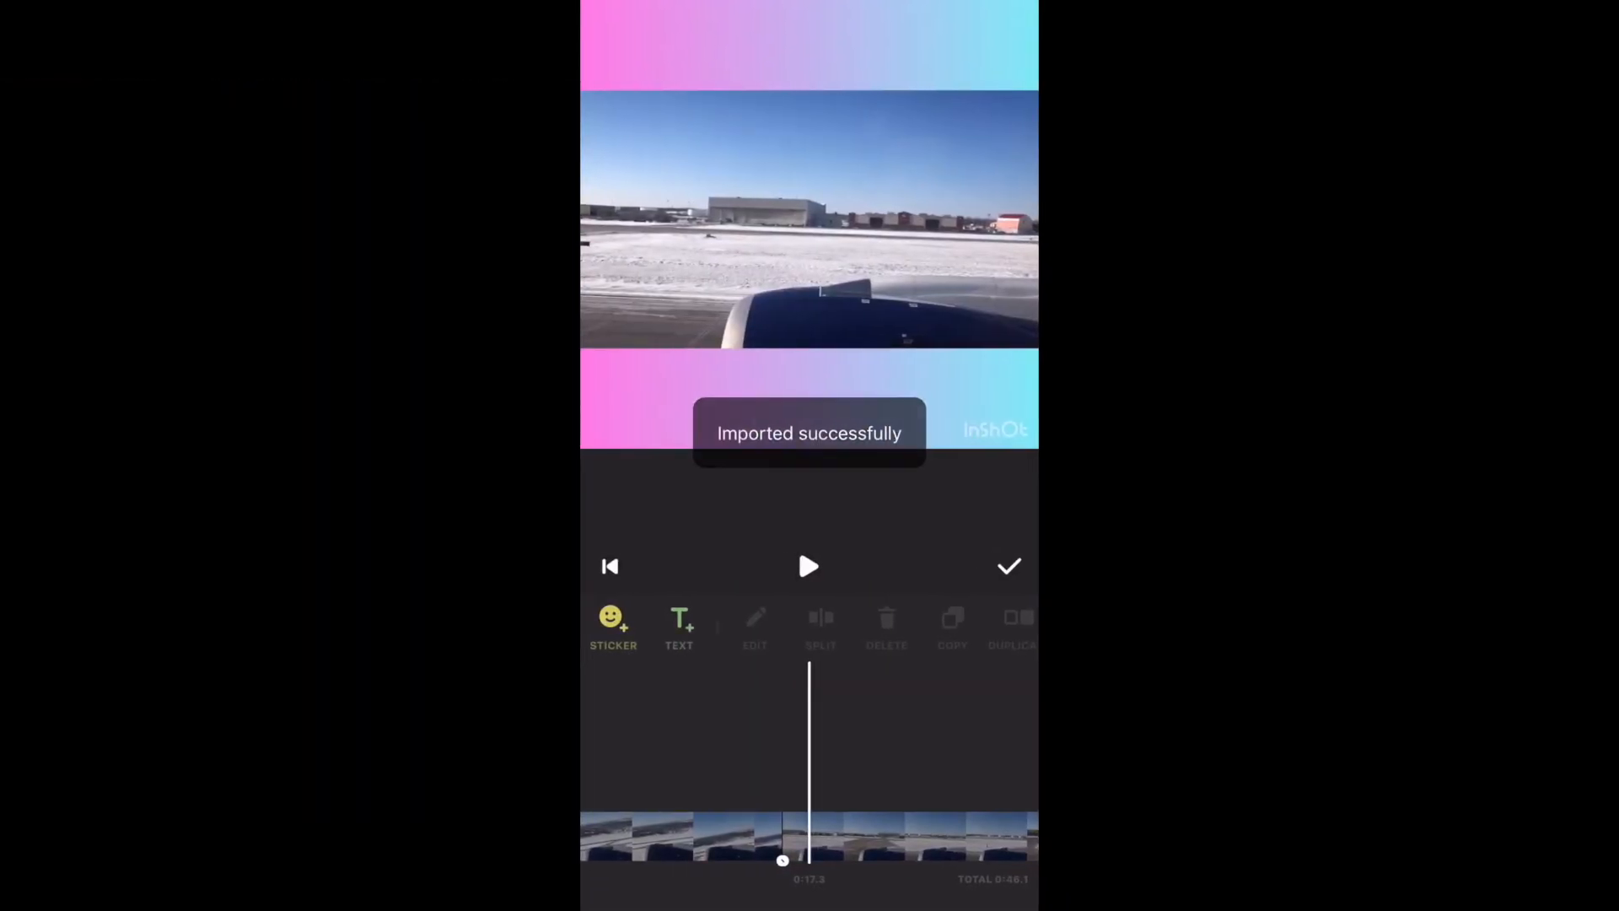
# Add a FilterGrade caption in the GlossAndBloom font, enlarge it across the video, and confirm
pyautogui.click(680, 627)
pyautogui.write('FillerGrade')
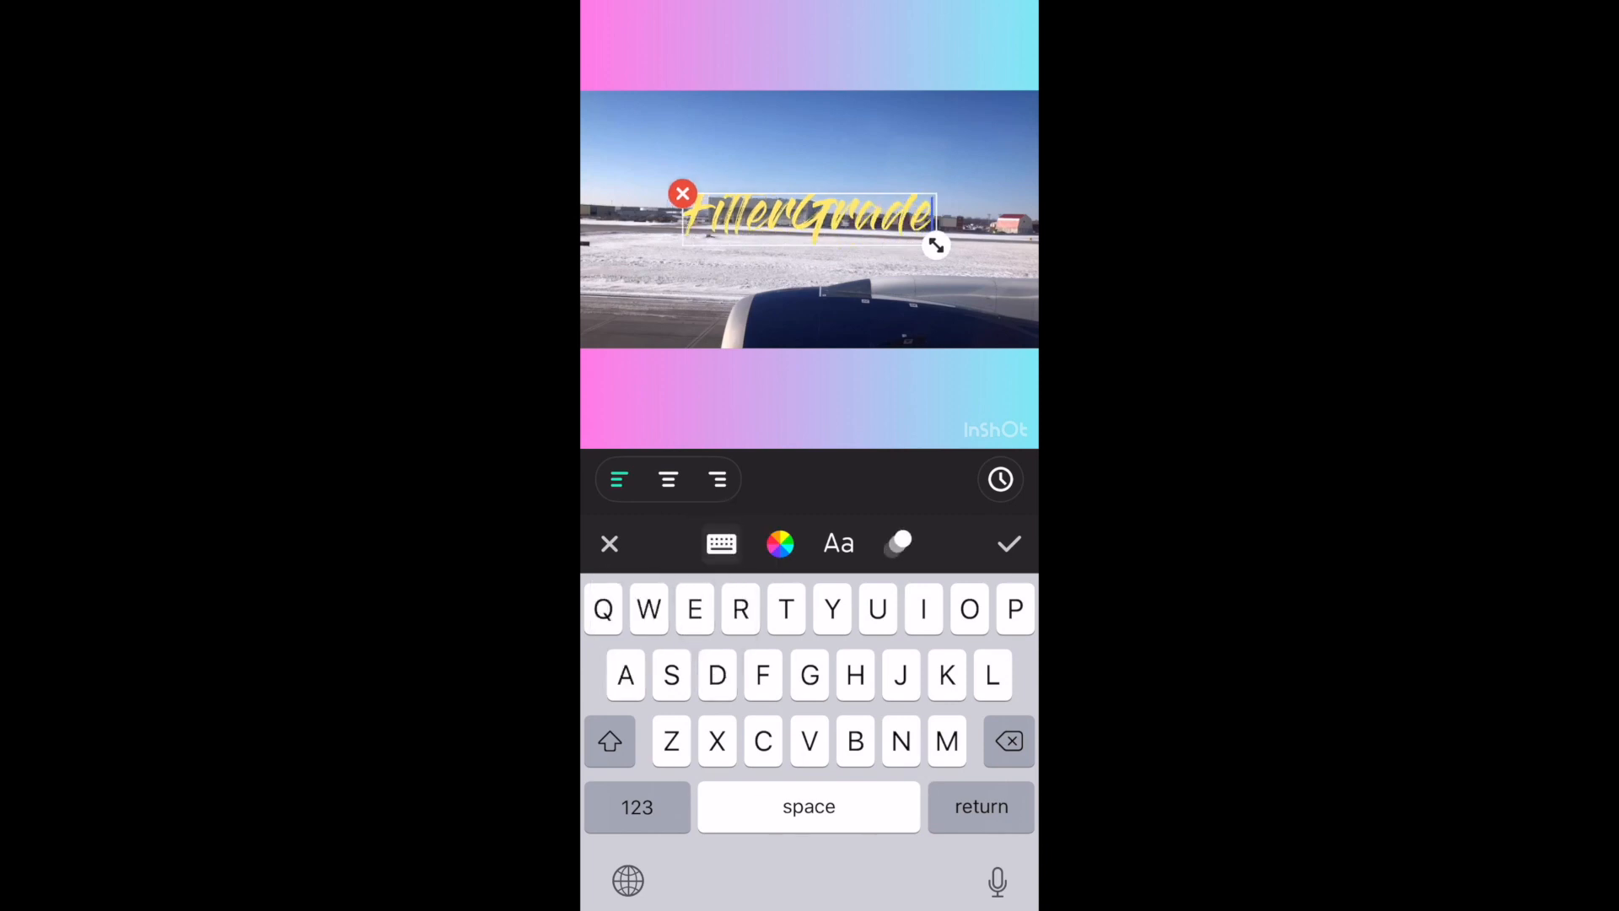
pyautogui.click(839, 543)
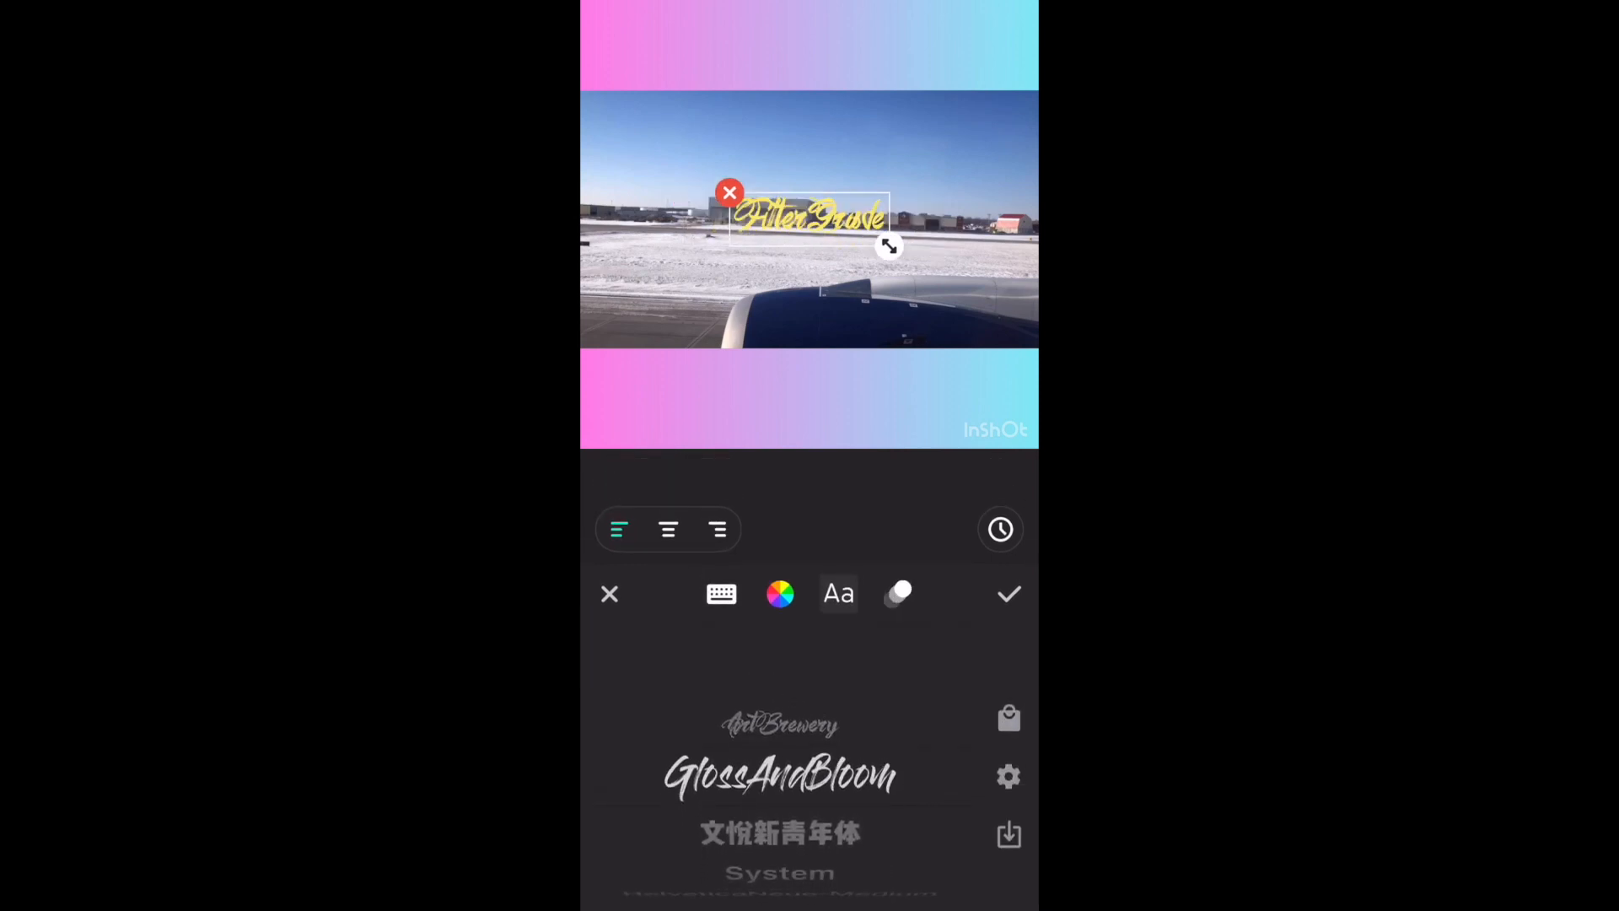
pyautogui.moveTo(889, 246); pyautogui.dragTo(972, 253)
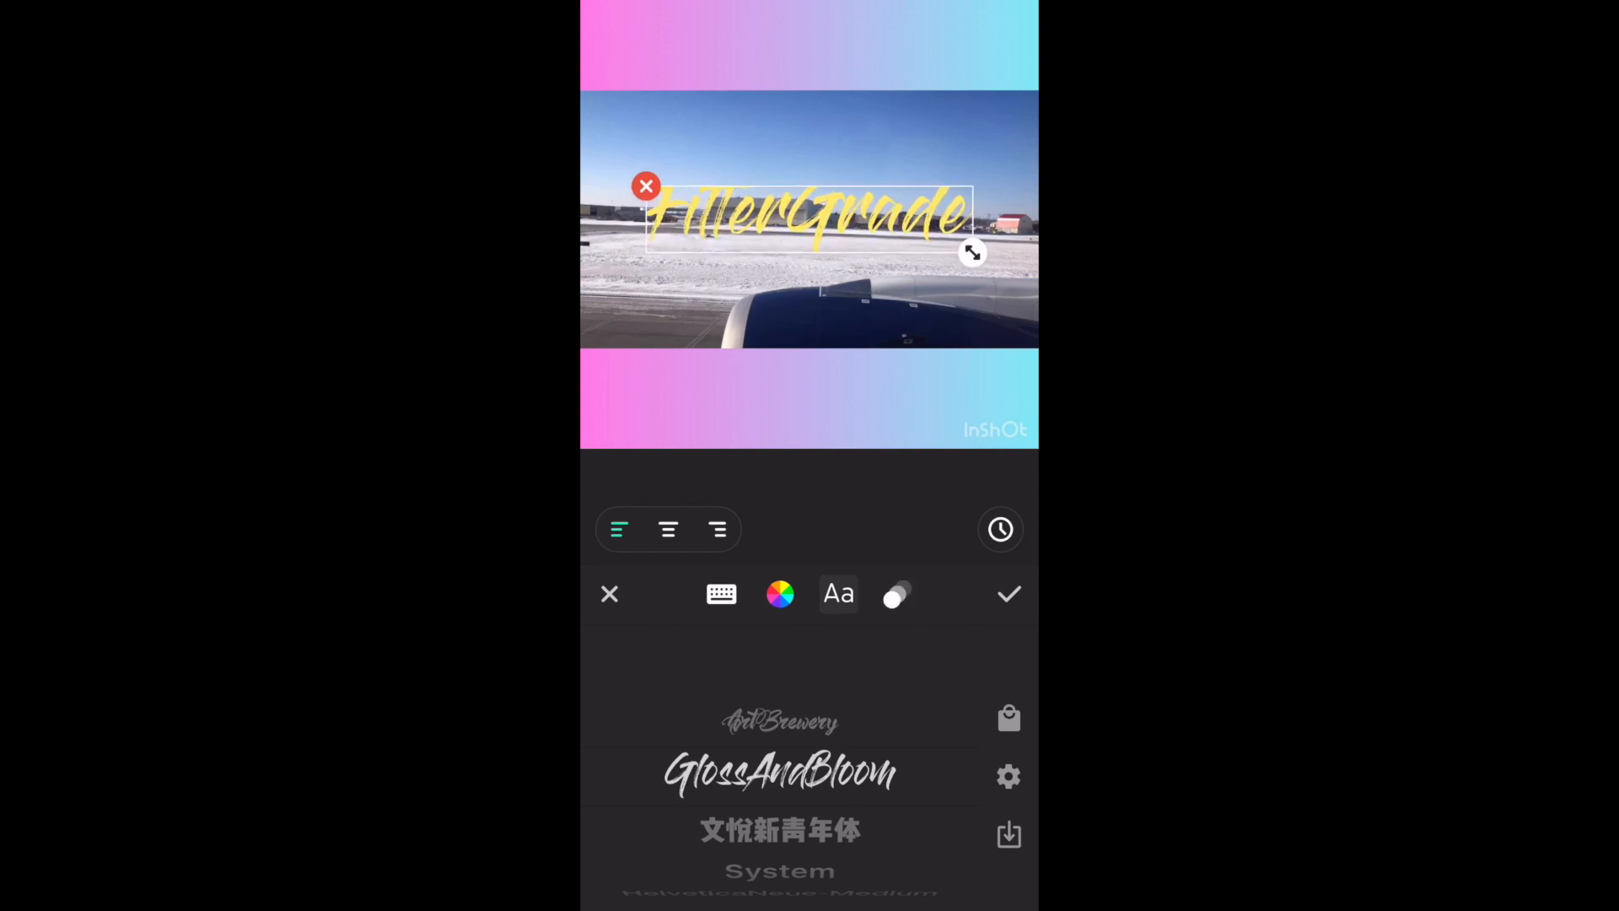
pyautogui.click(1009, 594)
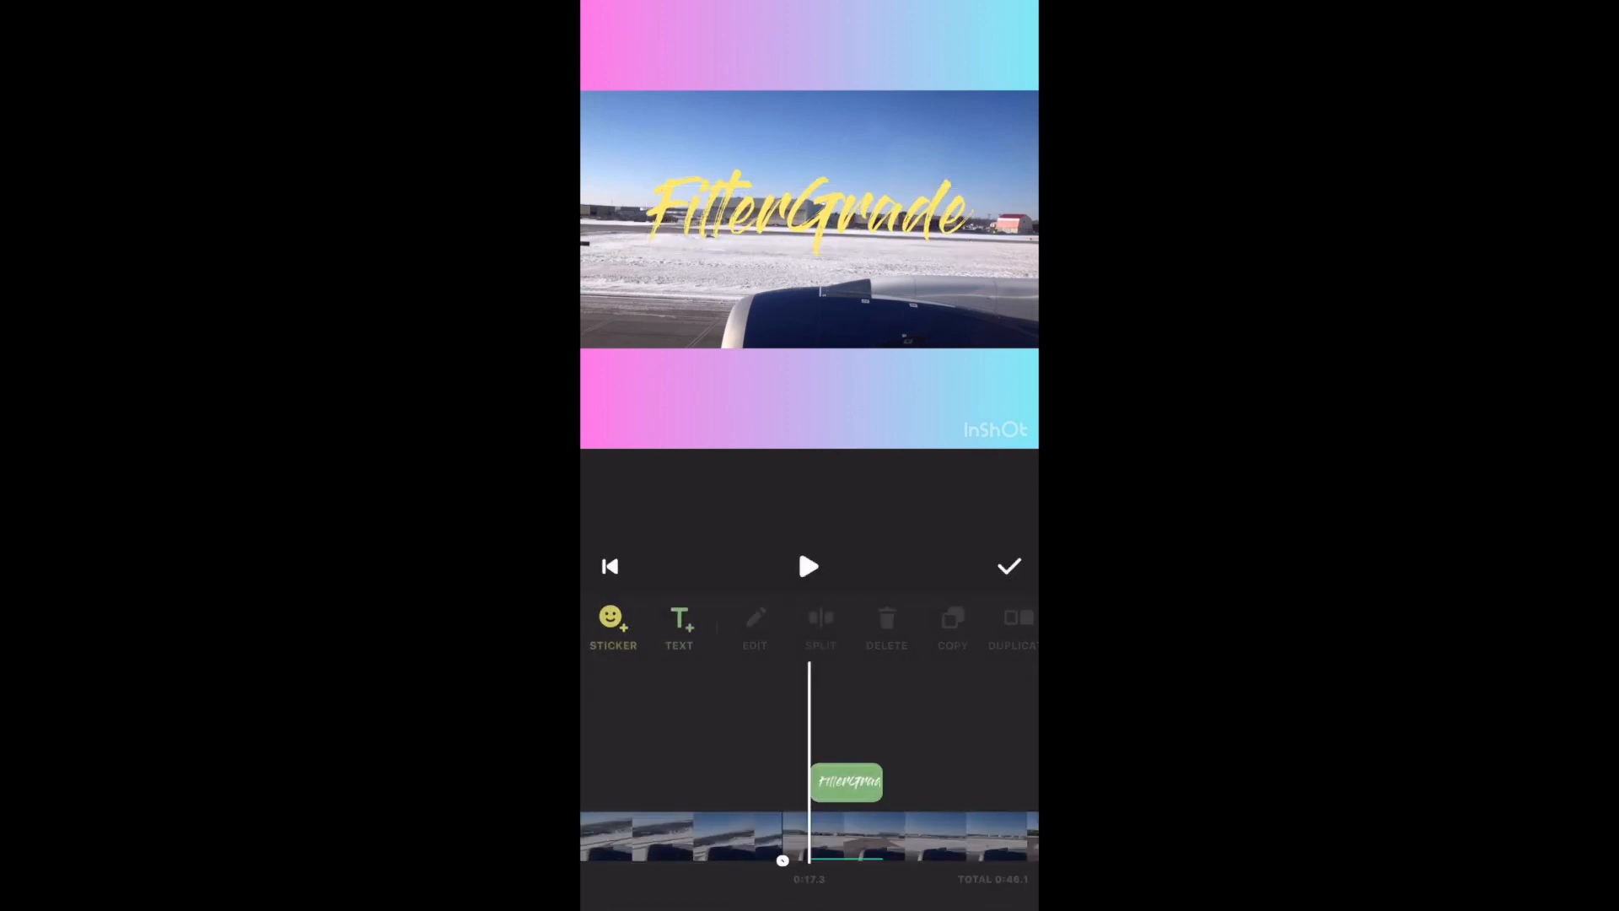